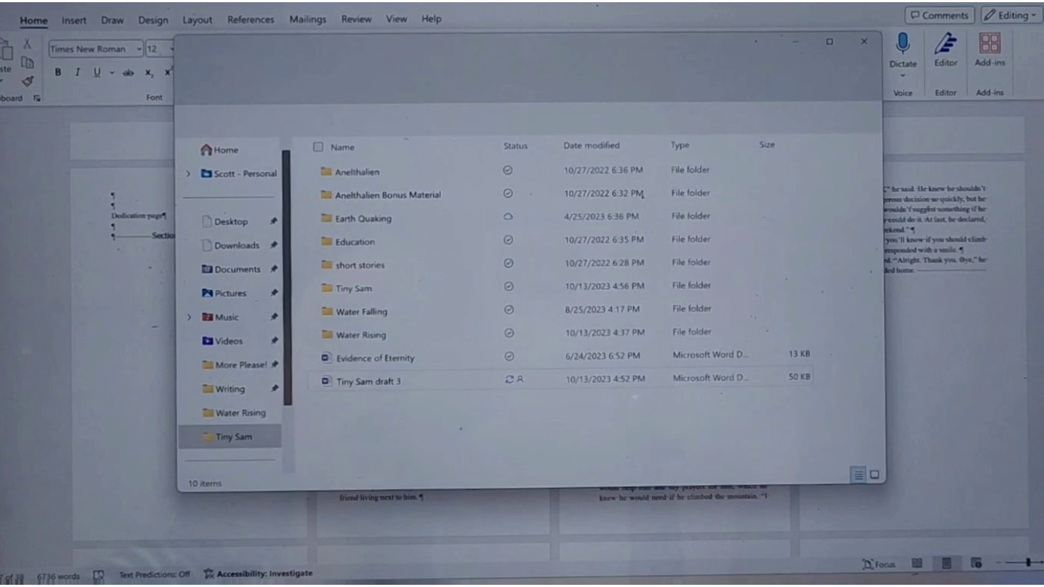
# Step: Open the Tiny Sam folder and open the panda and bear illustration in the photo viewer
pyautogui.click(355, 289)
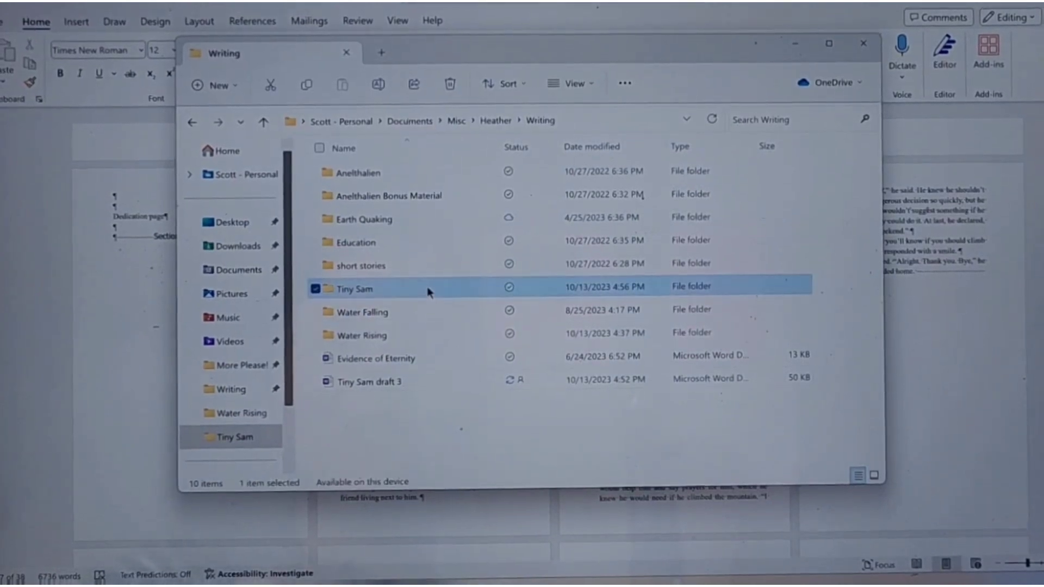
pyautogui.doubleClick(355, 288)
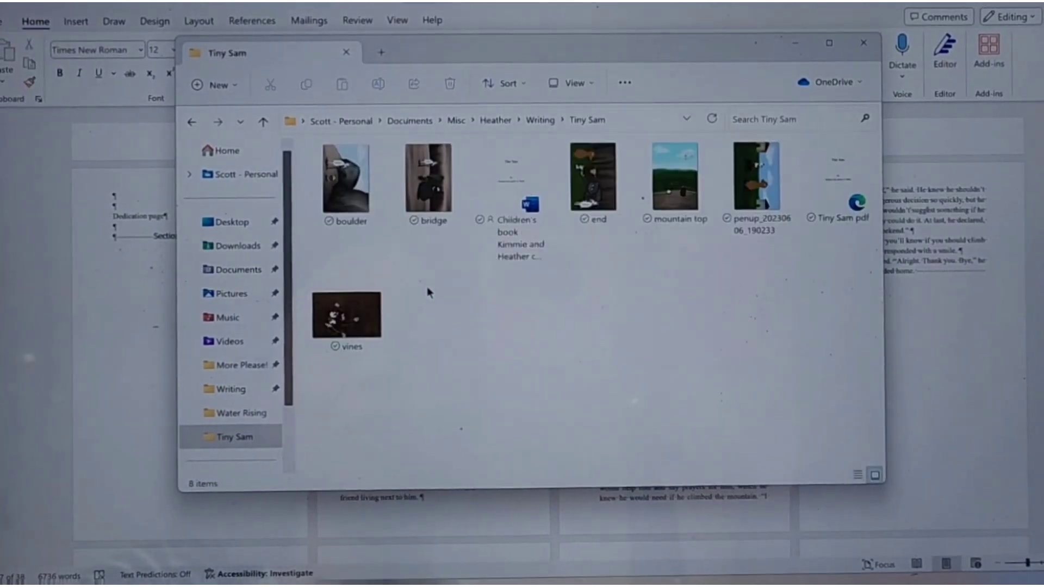
pyautogui.moveTo(601, 287)
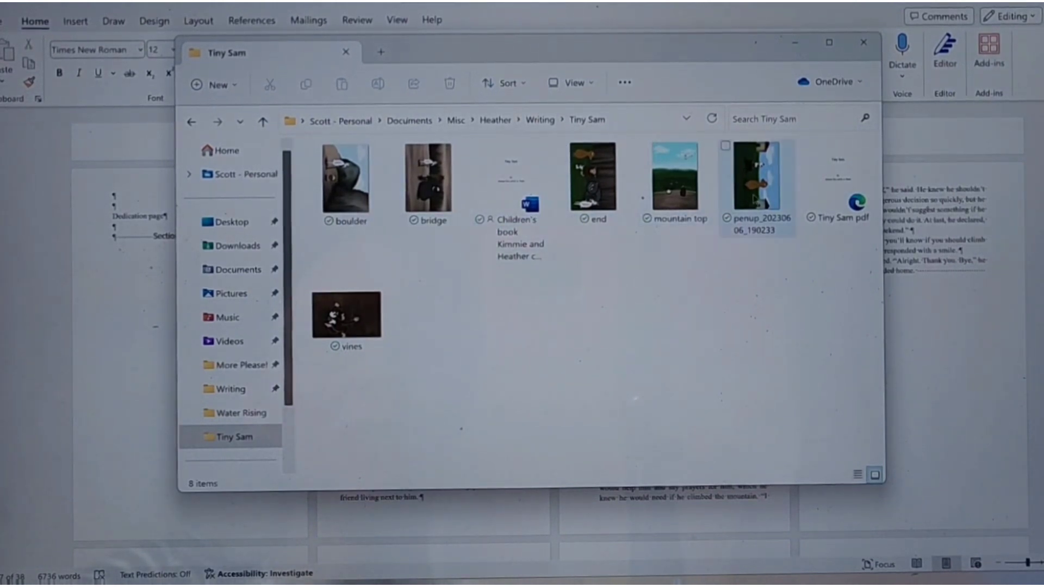
pyautogui.click(757, 179)
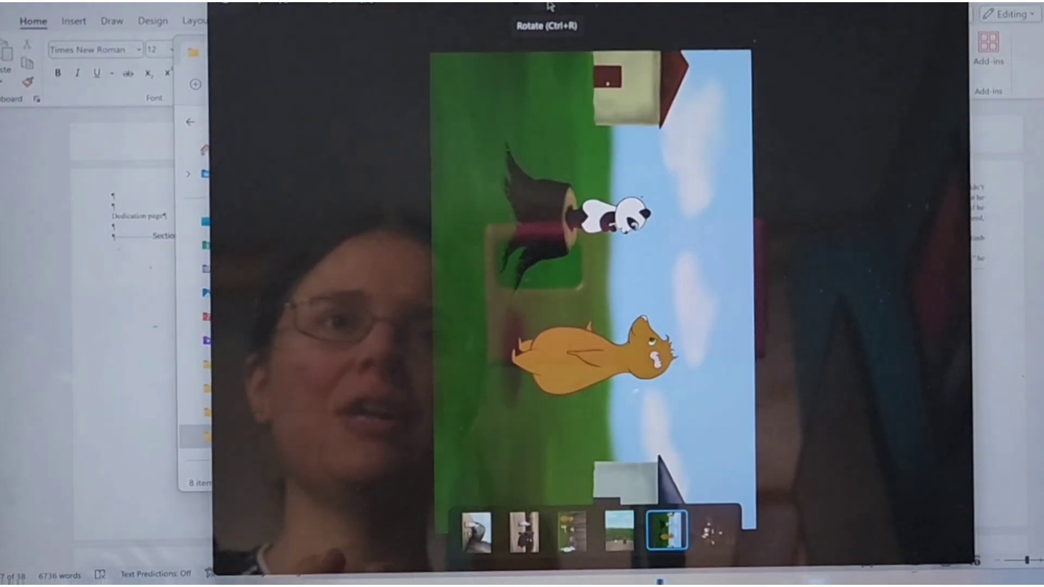
# Step: Page through the Tiny Sam illustrations to the vines image, then return to the manuscript
pyautogui.press('ctrl+r')
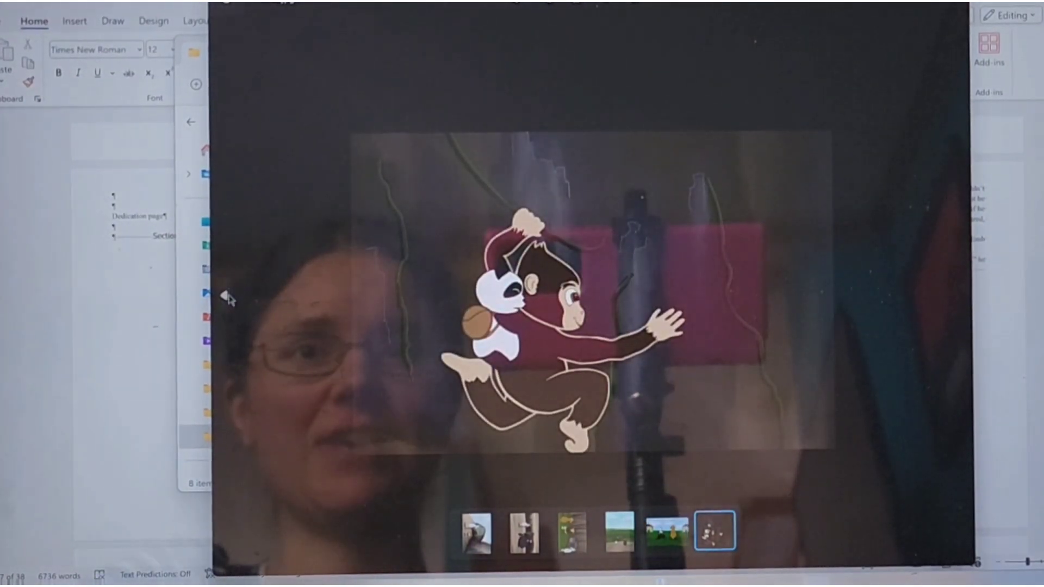
pyautogui.click(665, 530)
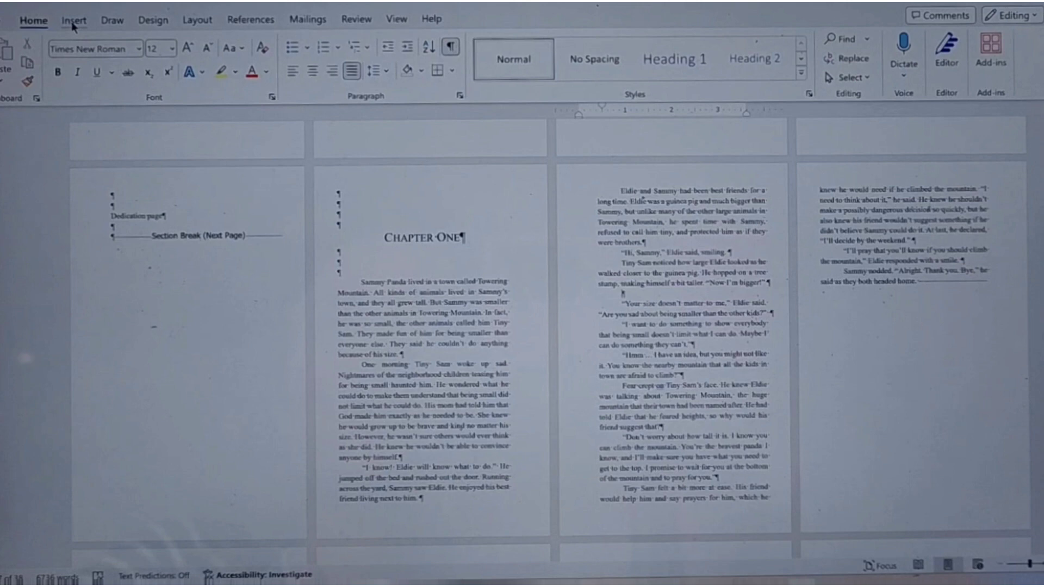
# Step: Start inserting a picture from this device via the Insert ribbon
pyautogui.click(73, 19)
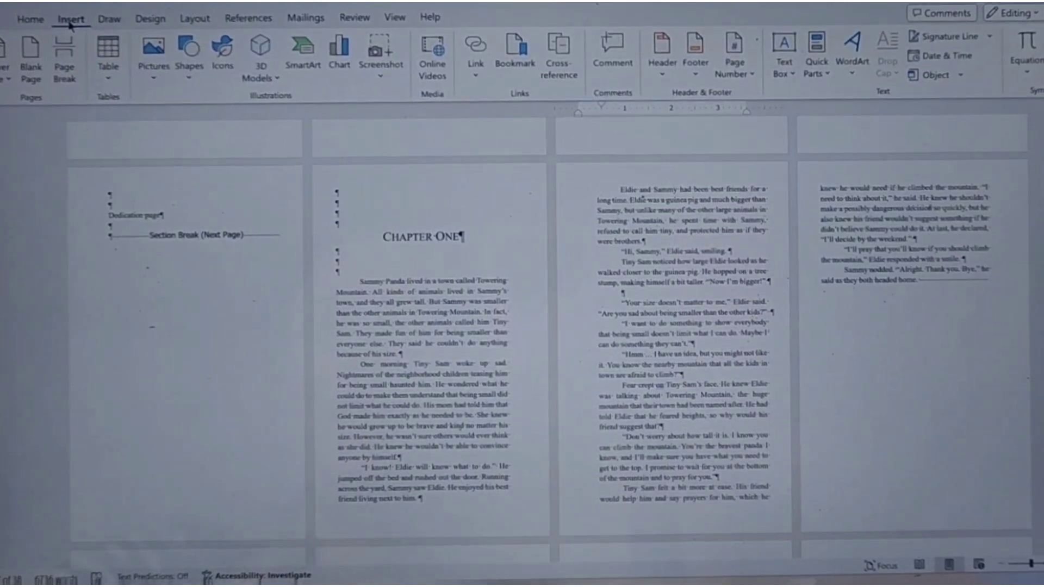
pyautogui.moveTo(155, 54)
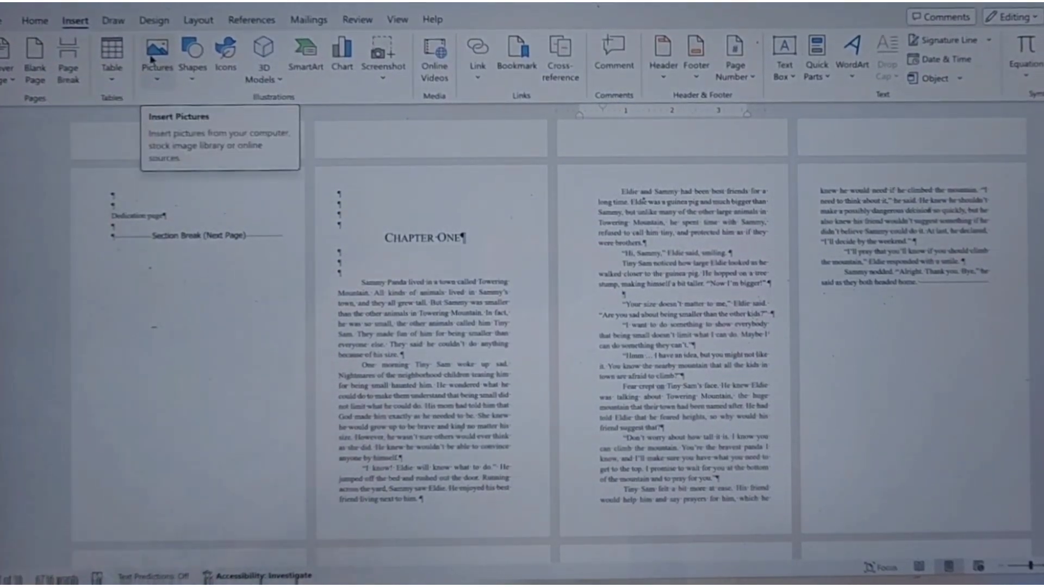
pyautogui.click(156, 60)
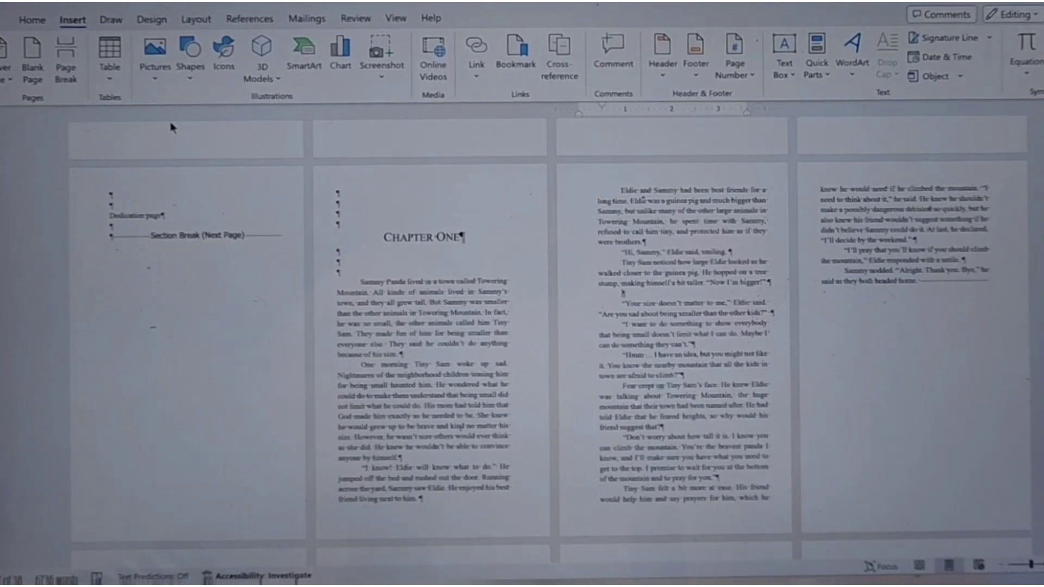
pyautogui.click(155, 50)
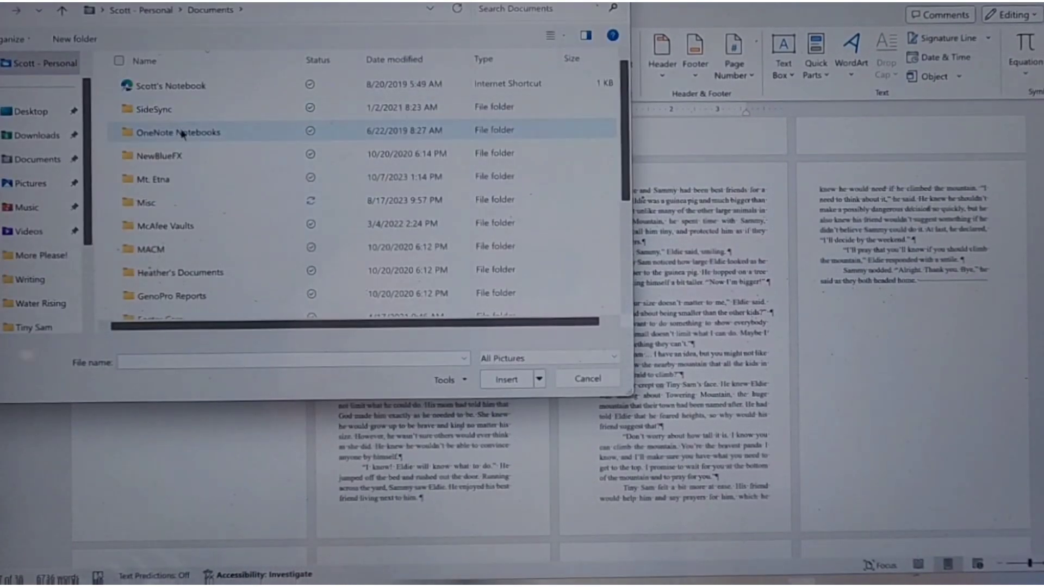
# Step: Browse Misc > Heather > Writing > Tiny Sam and choose the panda and bear cartoon
pyautogui.doubleClick(152, 202)
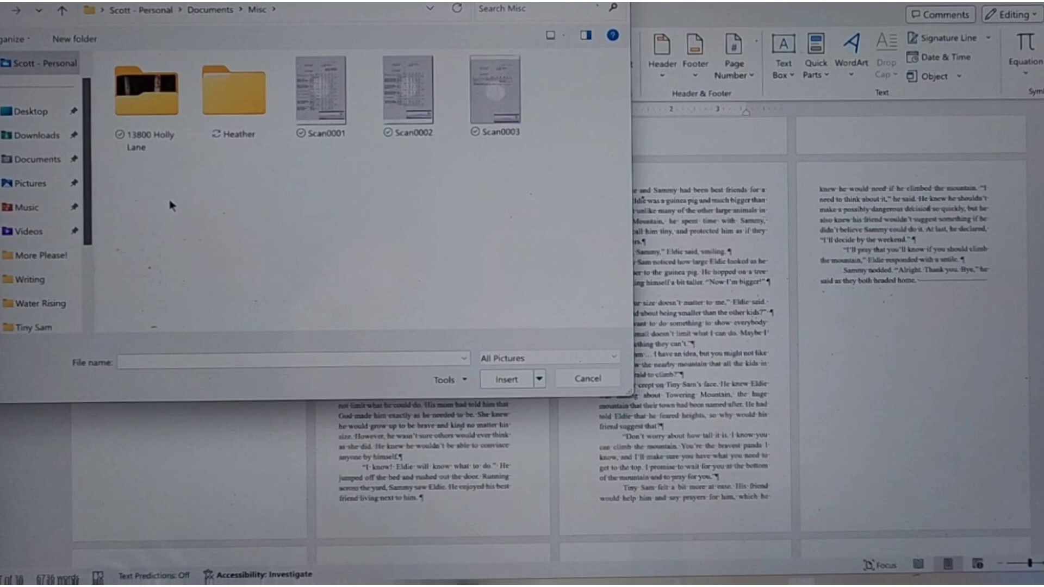
pyautogui.doubleClick(232, 90)
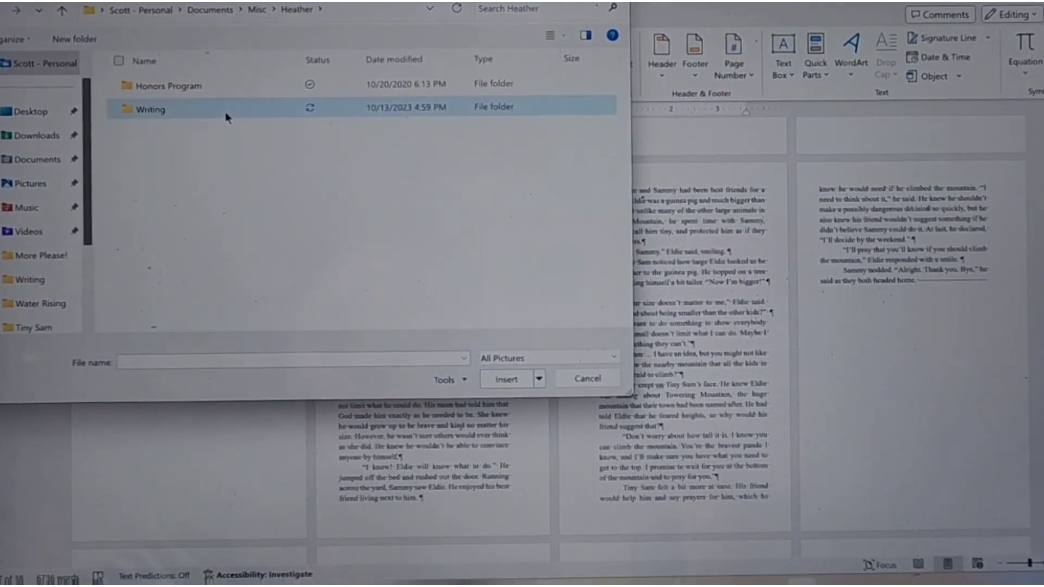
pyautogui.doubleClick(151, 109)
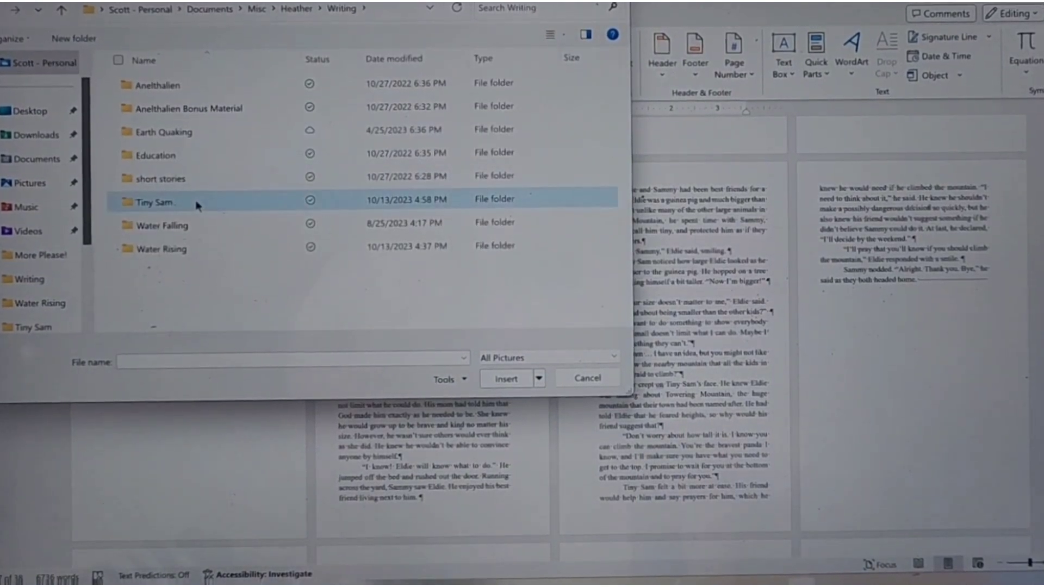
pyautogui.doubleClick(155, 202)
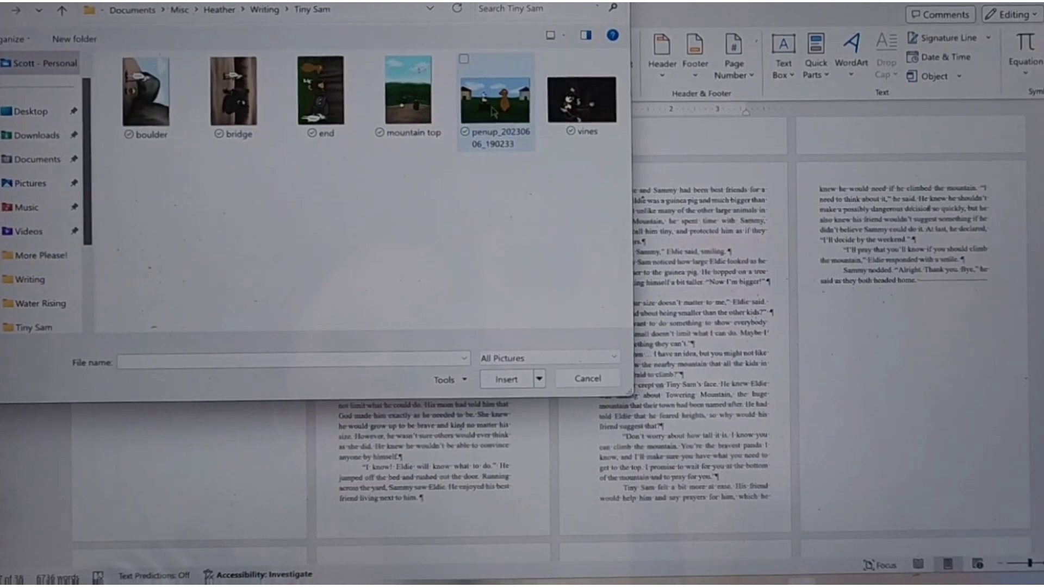
pyautogui.click(506, 378)
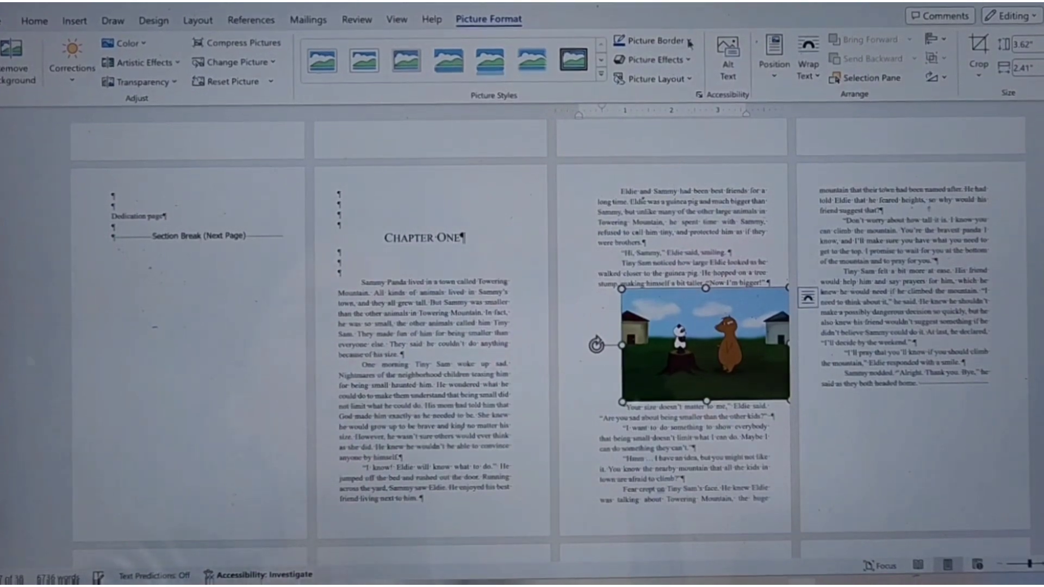
pyautogui.moveTo(773, 56)
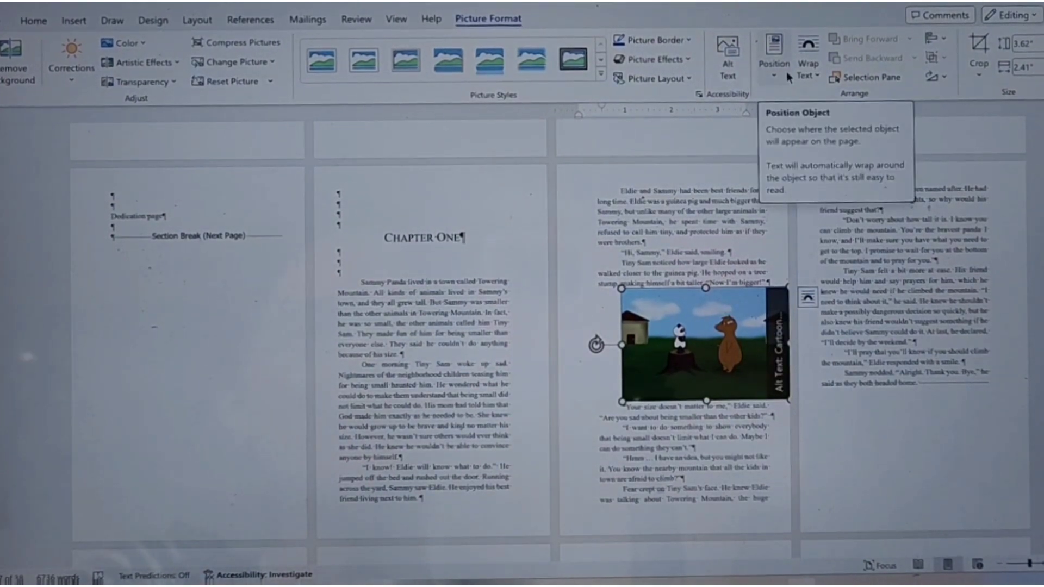
# Step: Set the panda and bear picture's text wrapping to Top and Bottom
pyautogui.click(807, 63)
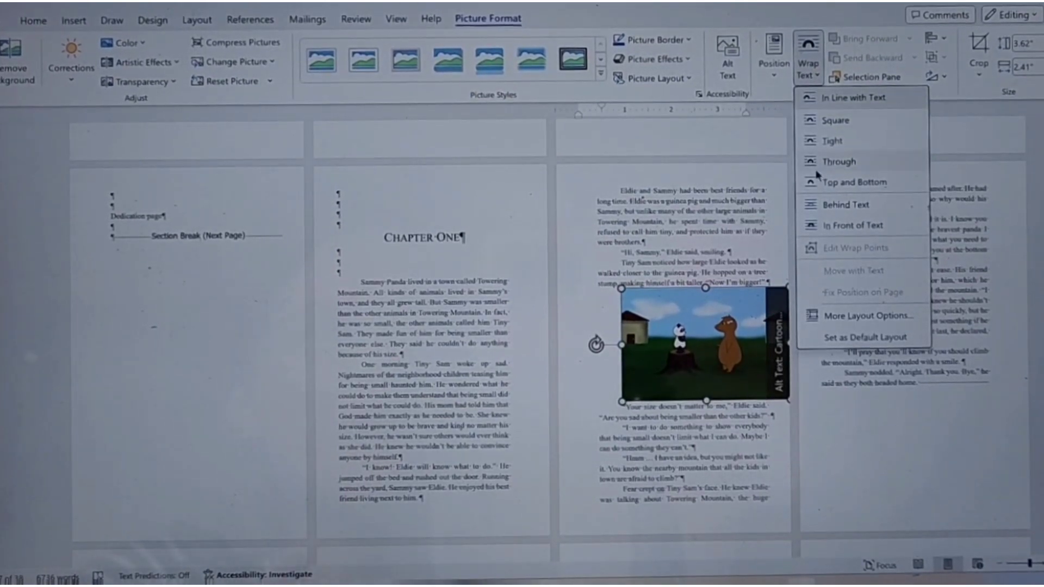
pyautogui.click(836, 120)
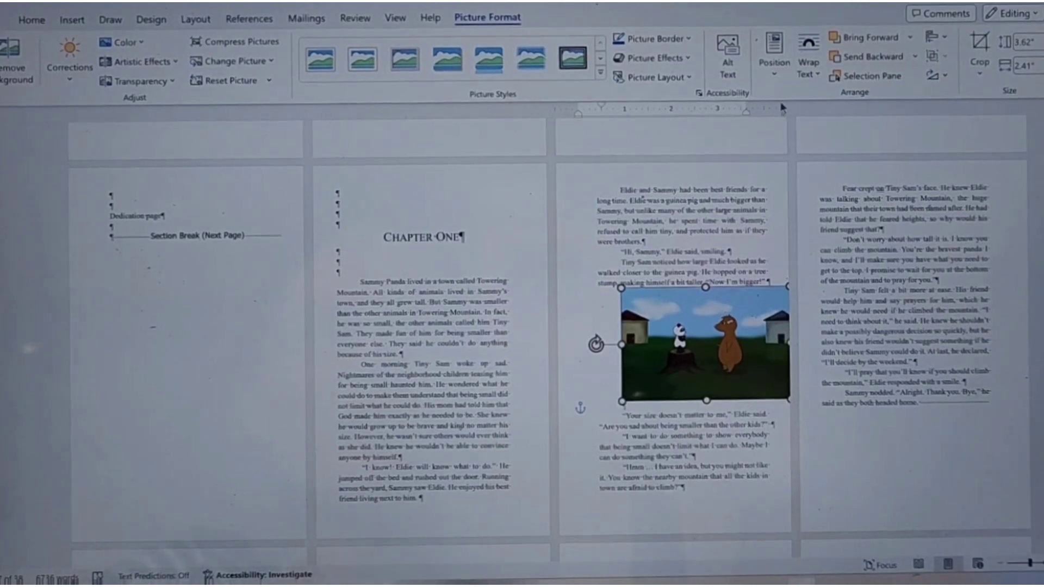
# Step: In More Layout Options, set horizontal alignment to Centered relative to the column and confirm
pyautogui.click(773, 54)
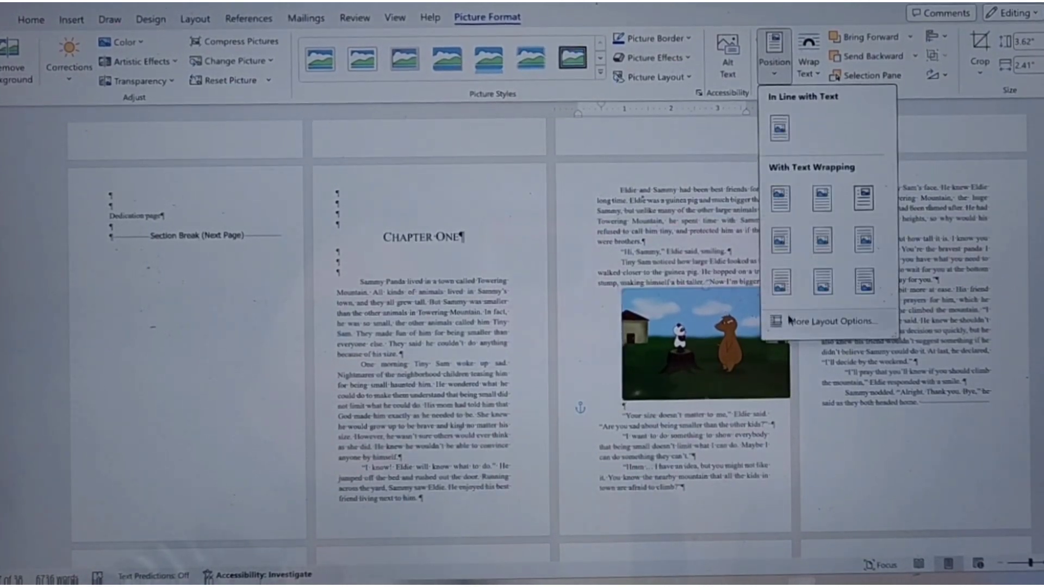
pyautogui.click(827, 320)
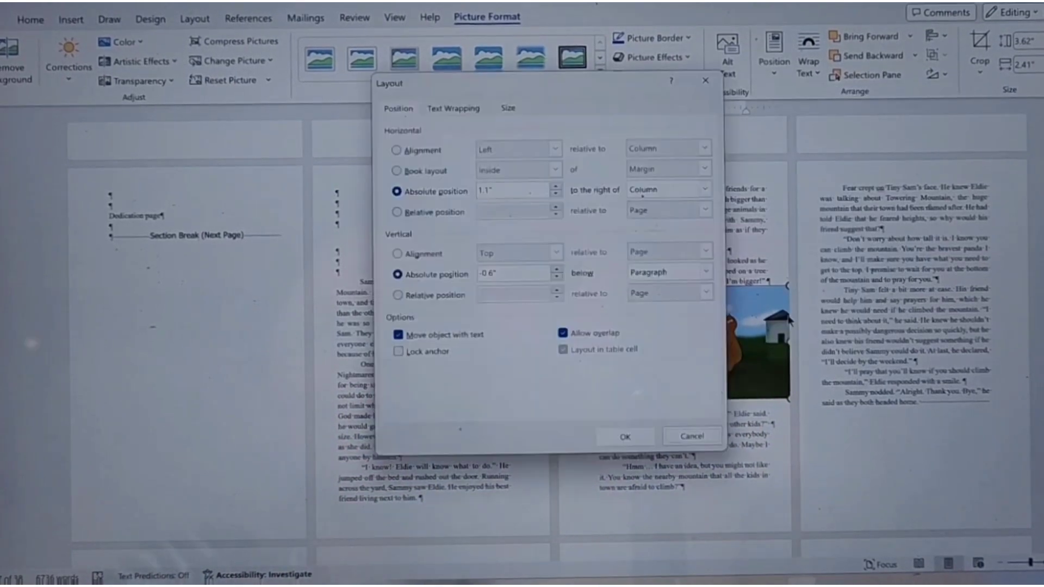
pyautogui.click(398, 150)
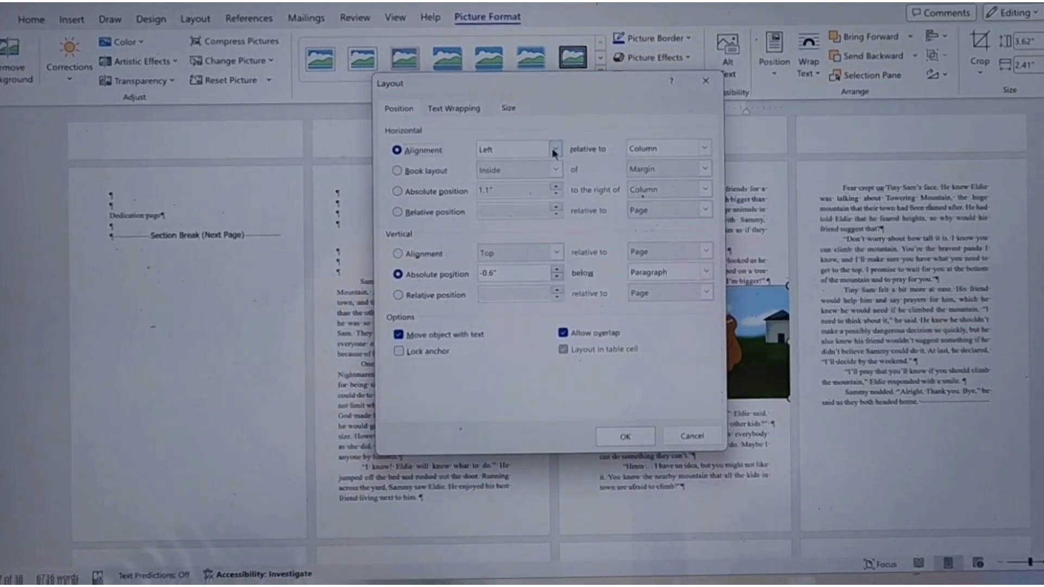
pyautogui.click(518, 149)
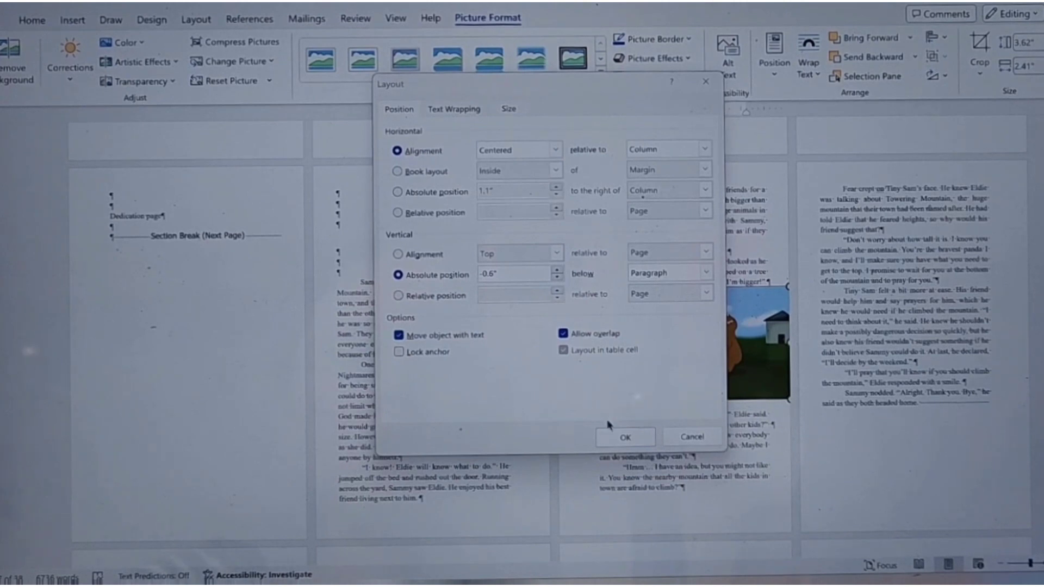
pyautogui.click(623, 437)
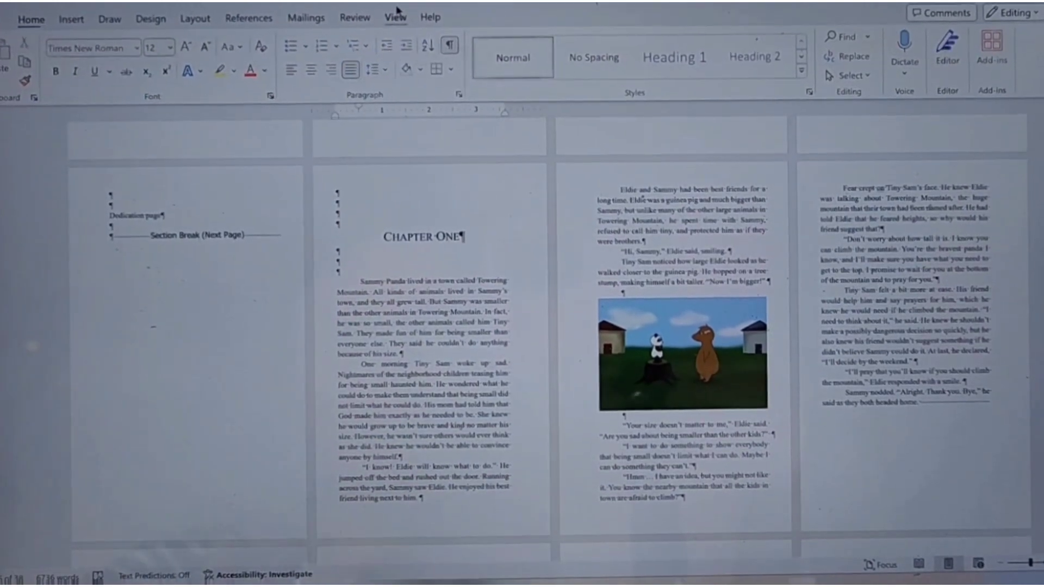
# Step: Turn on the Gridlines option in the View ribbon's Show group
pyautogui.click(394, 17)
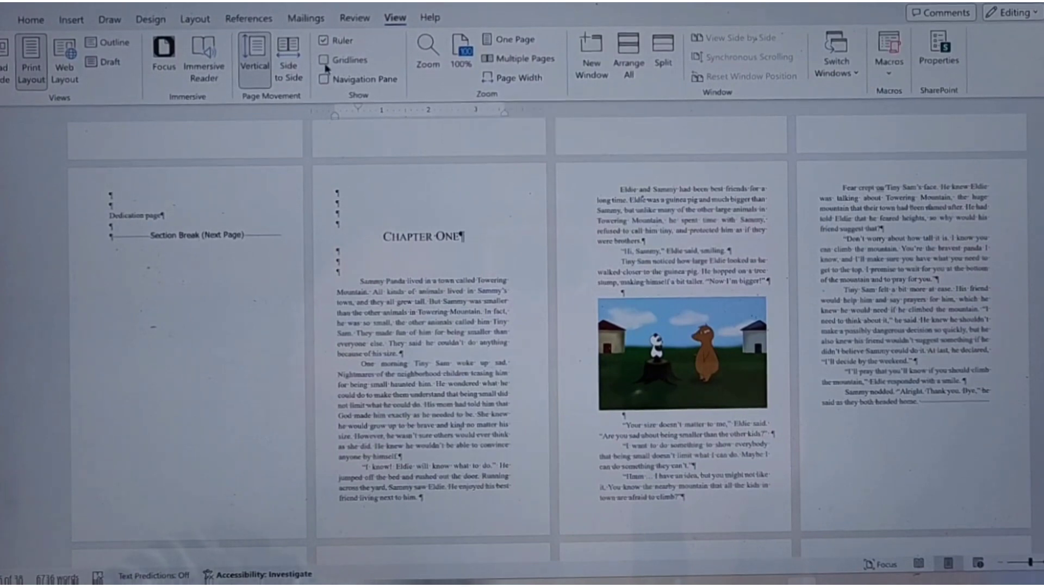
pyautogui.click(327, 61)
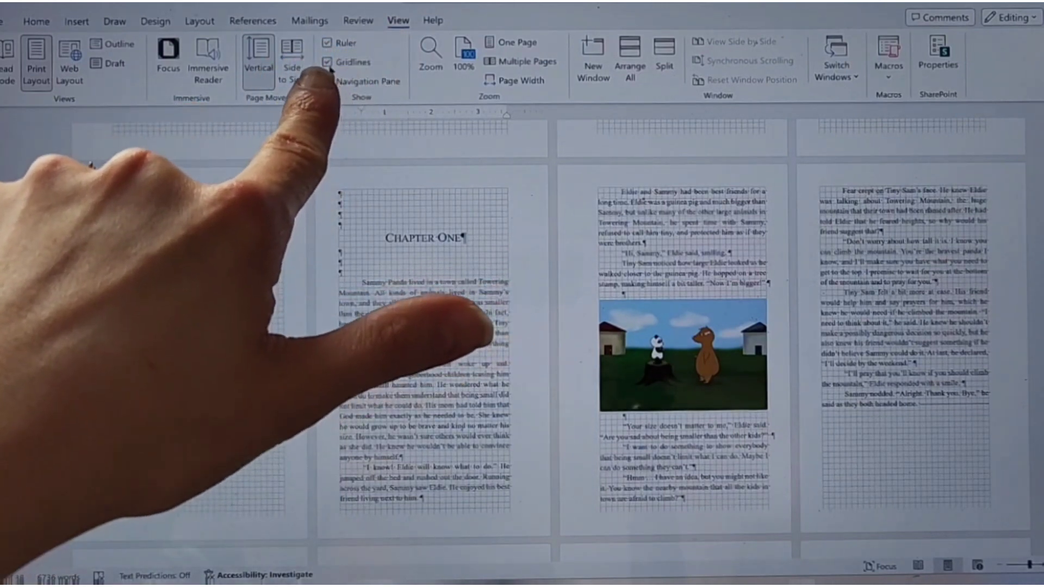
pyautogui.click(326, 80)
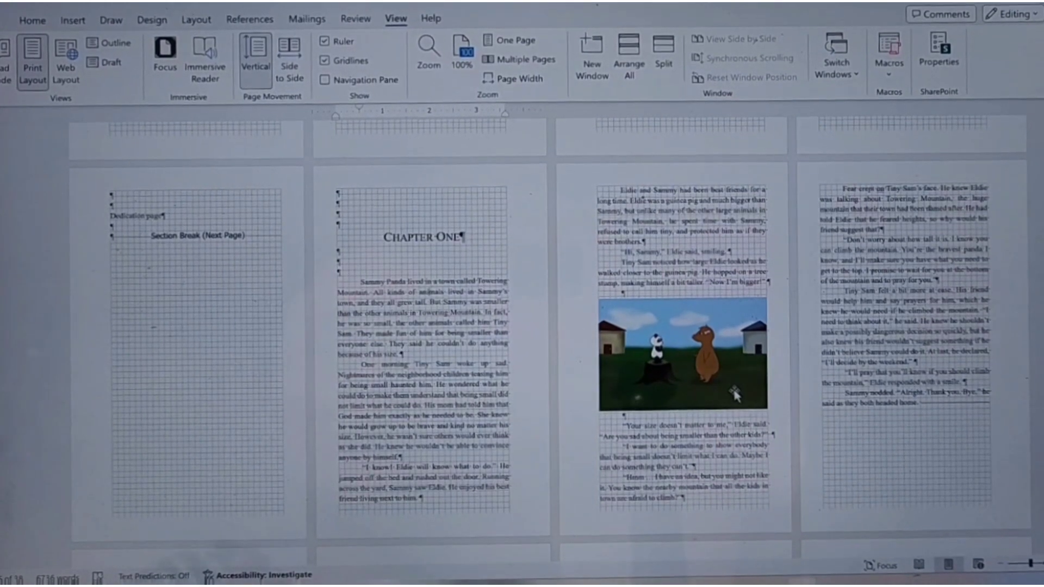
# Step: Try drop-shadow and thick-frame styles on the picture, settling on Soft Edge Rectangle
pyautogui.click(680, 353)
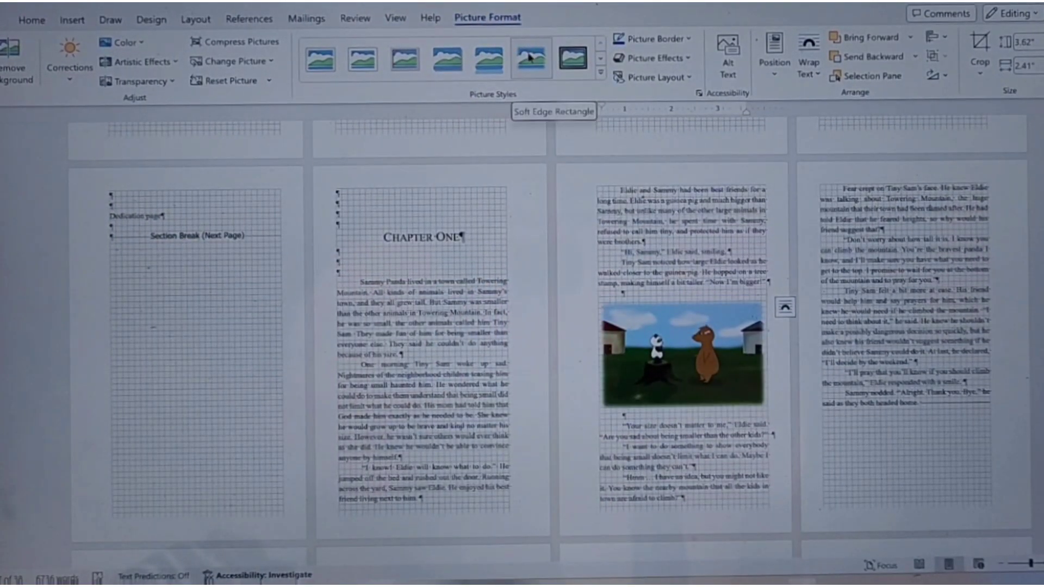
pyautogui.click(683, 352)
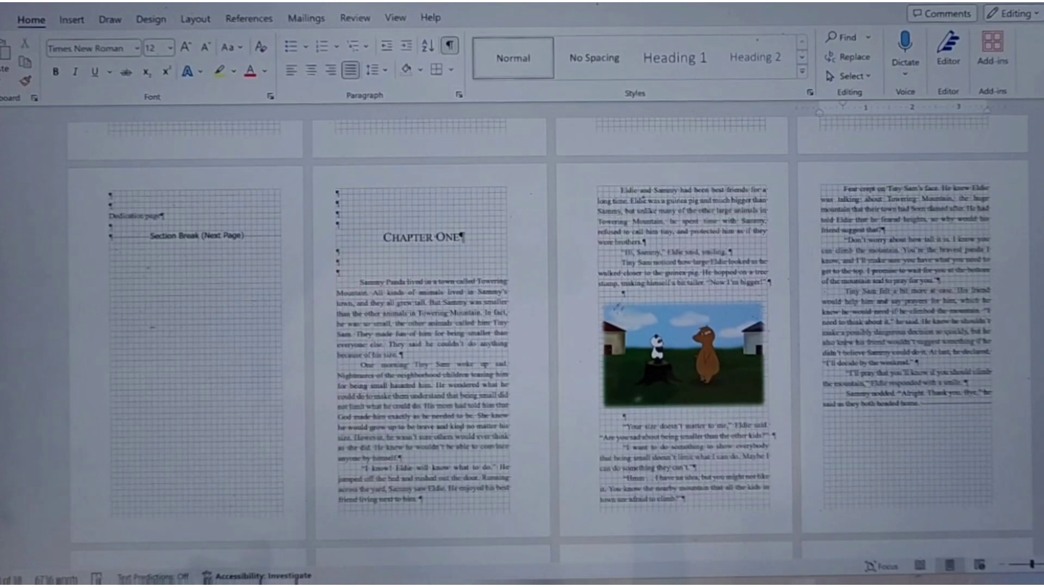
pyautogui.click(683, 354)
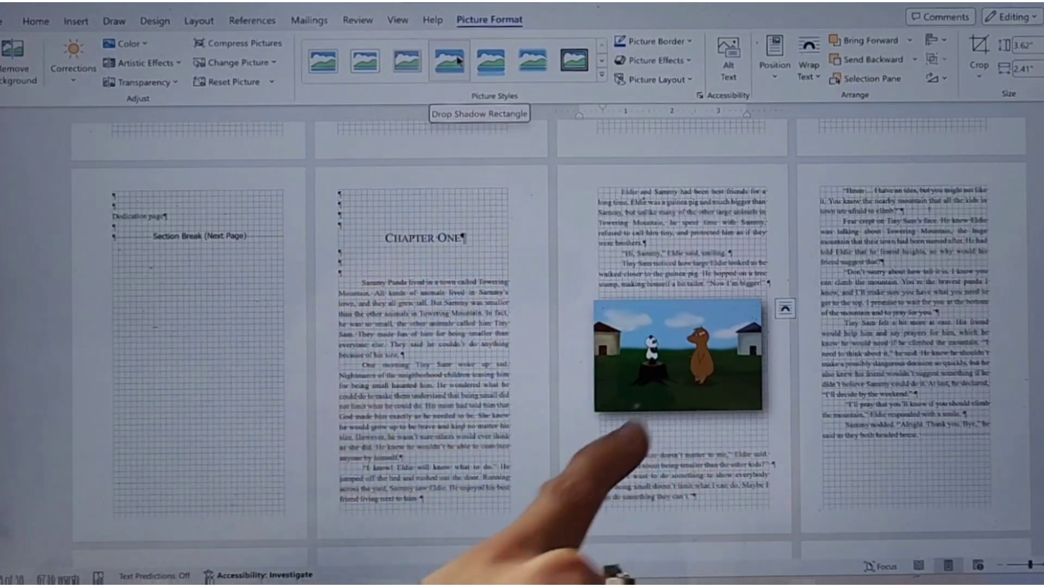
pyautogui.click(405, 59)
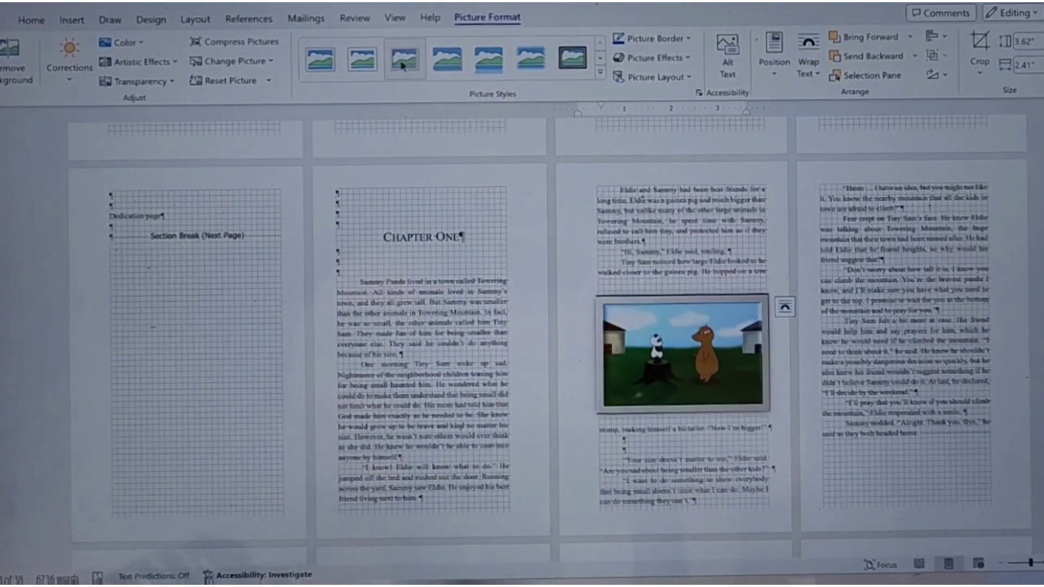
pyautogui.click(361, 59)
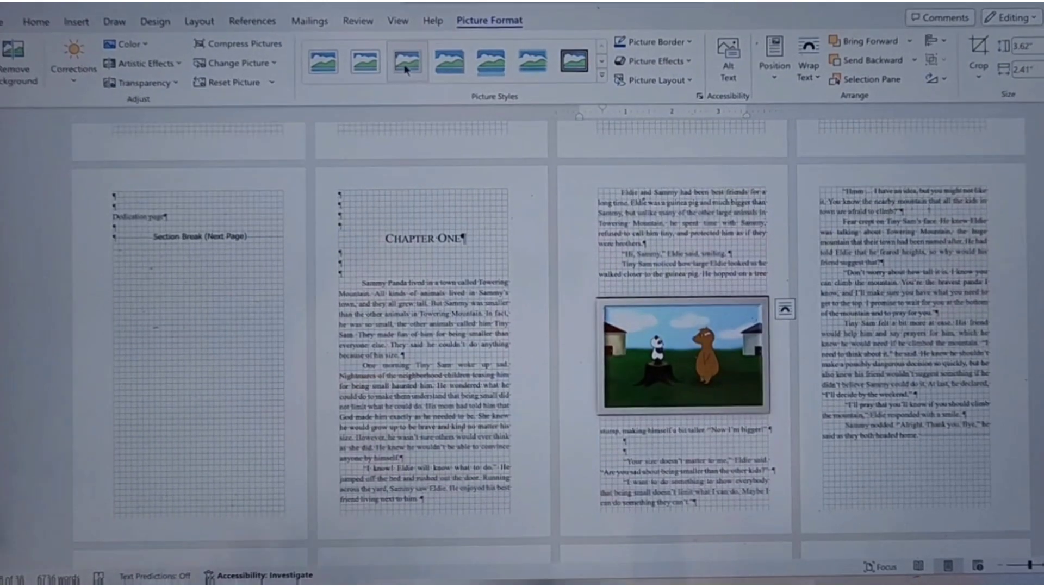
pyautogui.moveTo(488, 60)
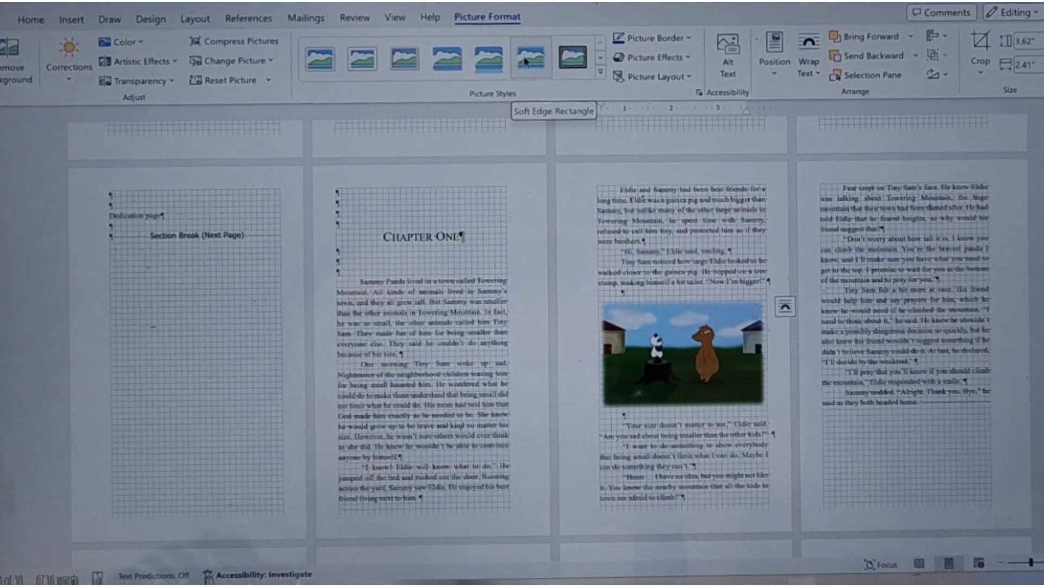
pyautogui.click(683, 352)
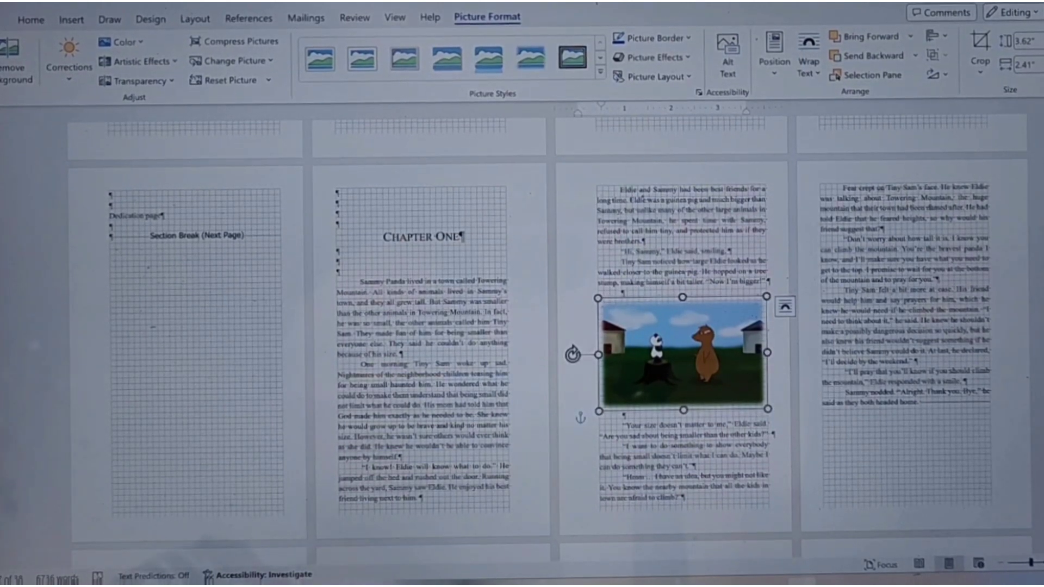